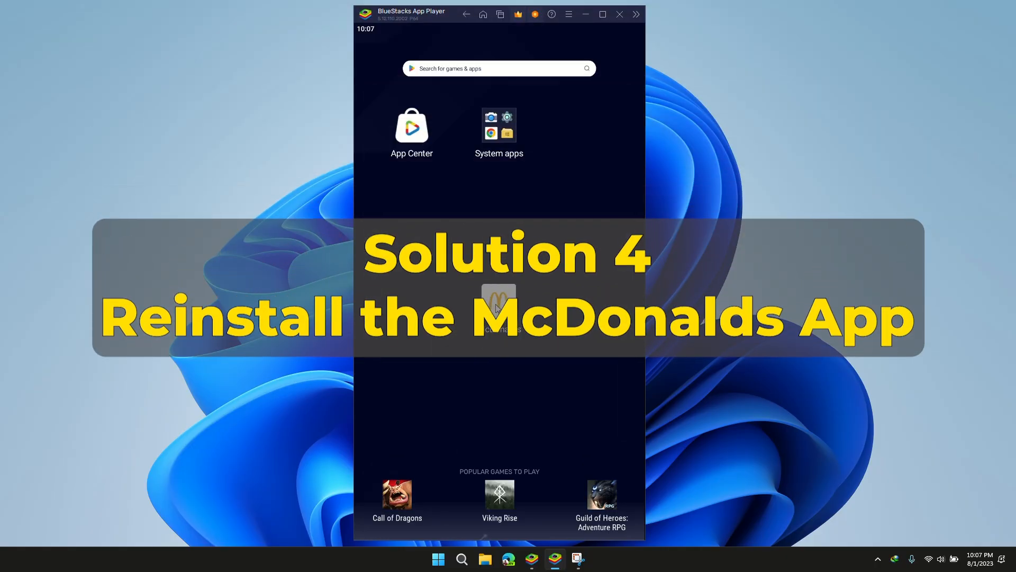
Uninstall the McDonald's app from its home-screen icon and confirm the removal
right_click(498, 301)
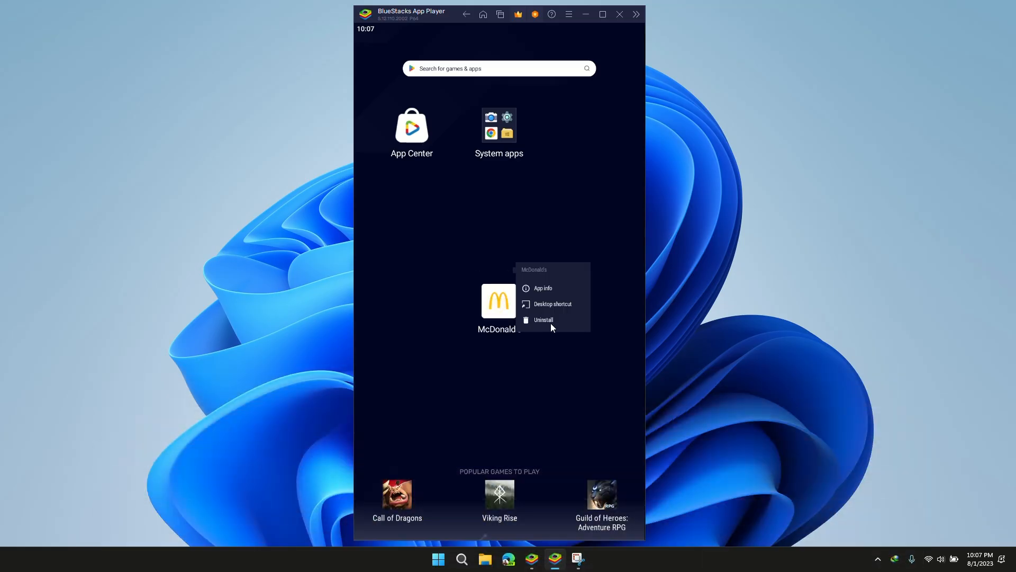
click(543, 320)
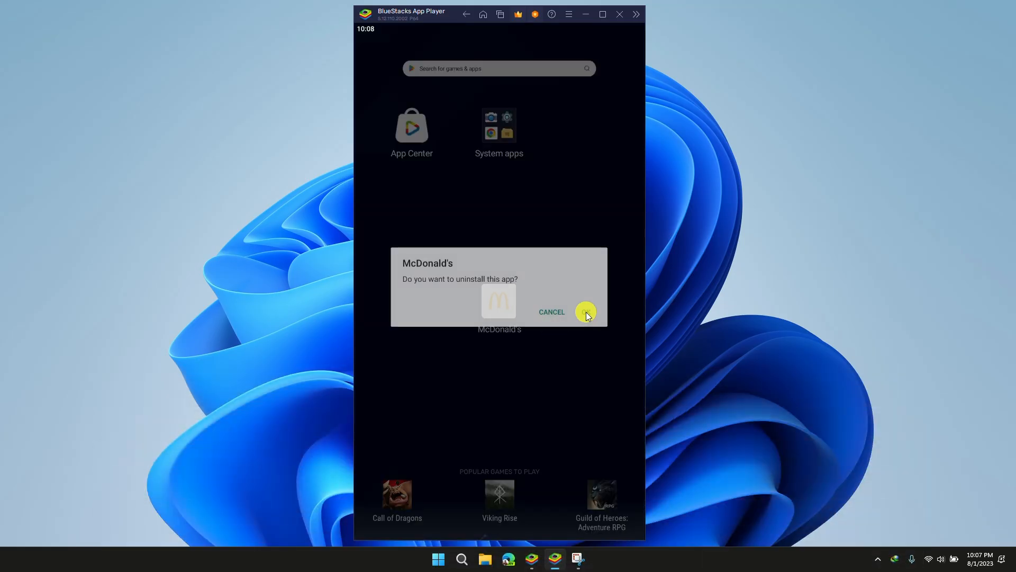
click(586, 311)
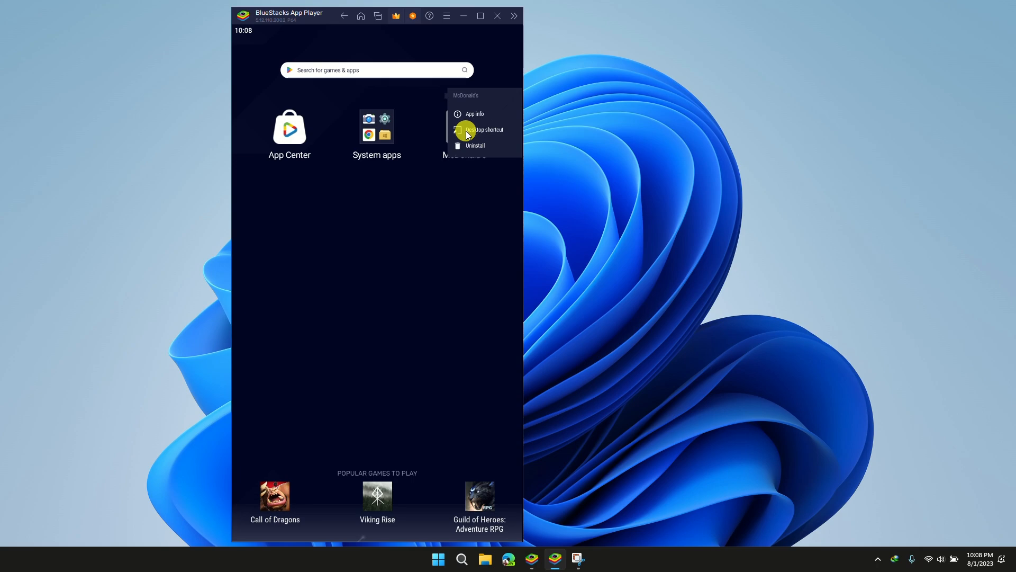
Clear the McDonald's app's cache from its App info storage page, leaving 0 B
click(475, 114)
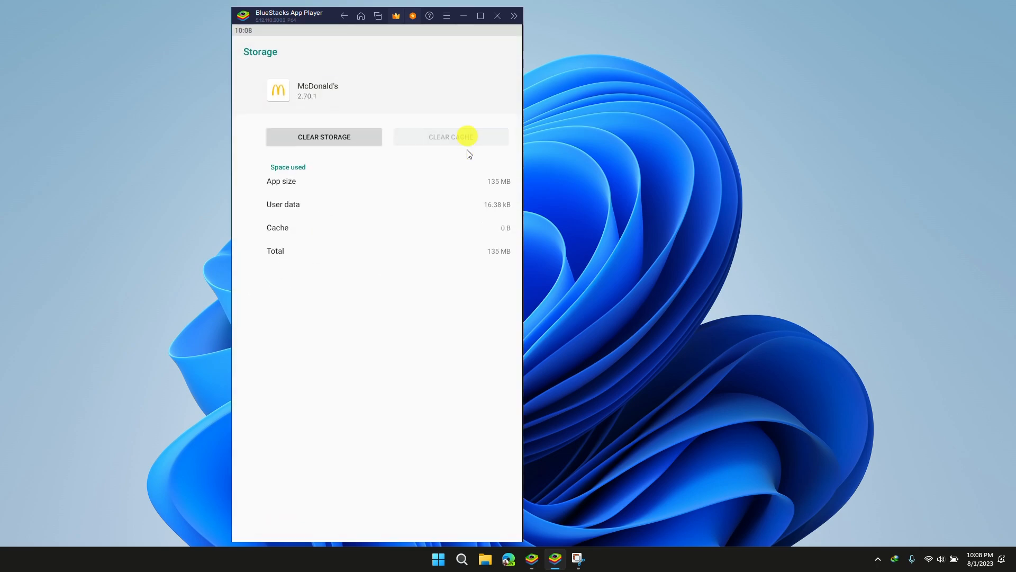
click(324, 136)
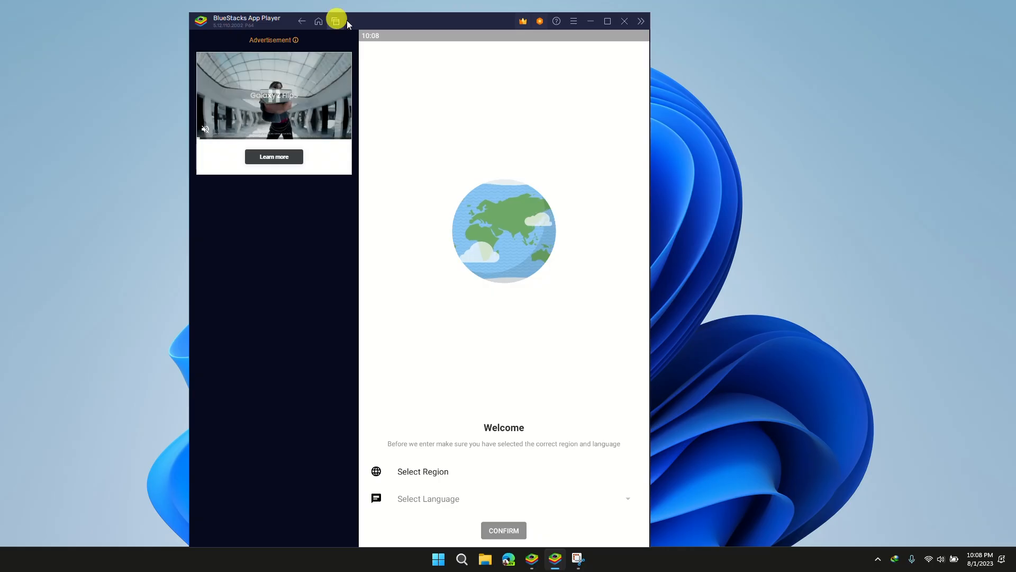
Show the recent-apps overview listing Play & Win, Settings and McDonald's
click(335, 21)
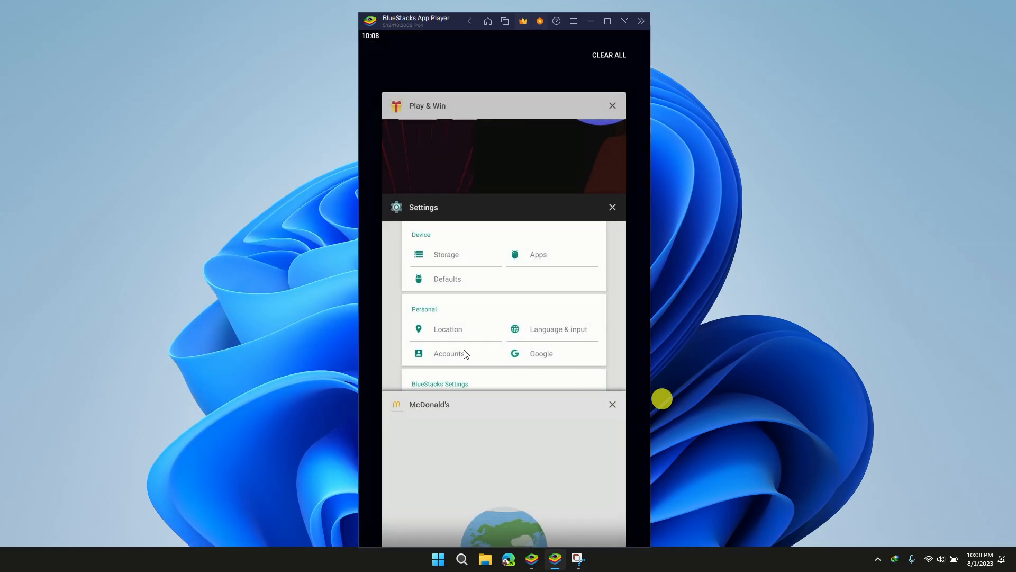